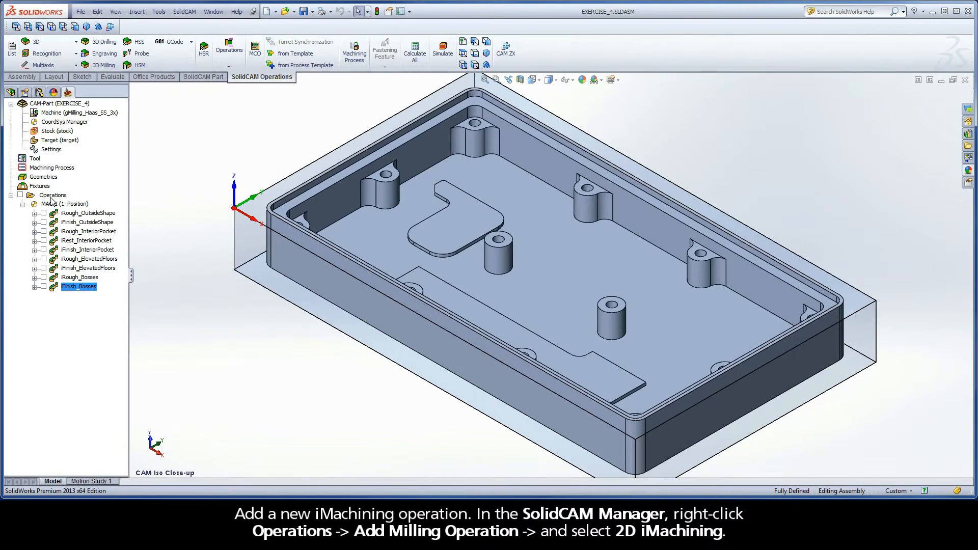
Step: Add a new 2D iMachining milling operation from the Operations context menu
{"action": "right_click", "coordinate": [52, 194]}
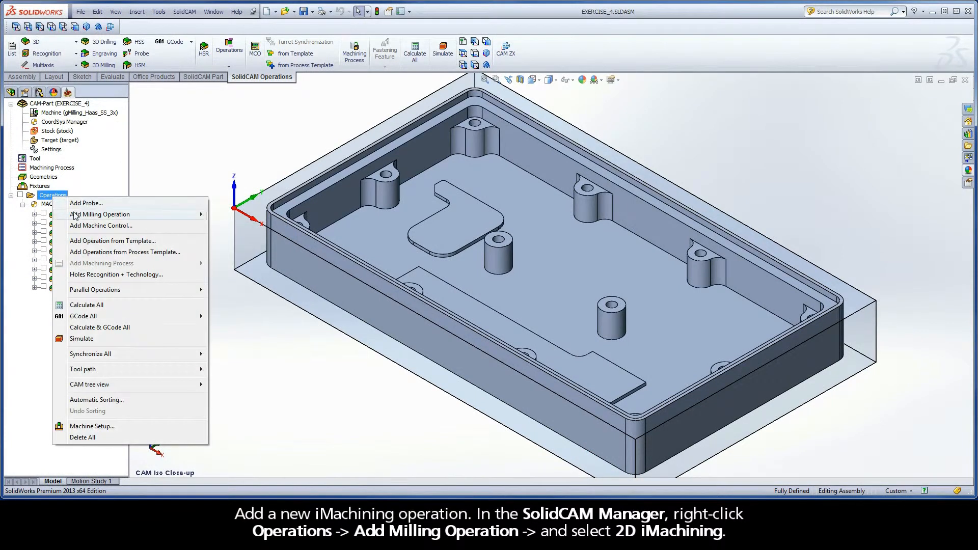
{"action": "mouse_move", "coordinate": [100, 214]}
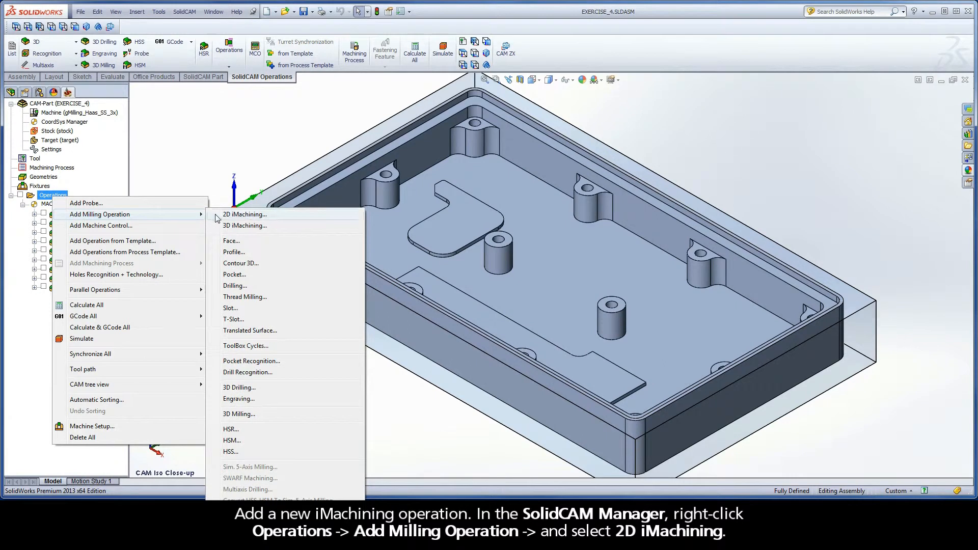
{"action": "left_click", "coordinate": [245, 214]}
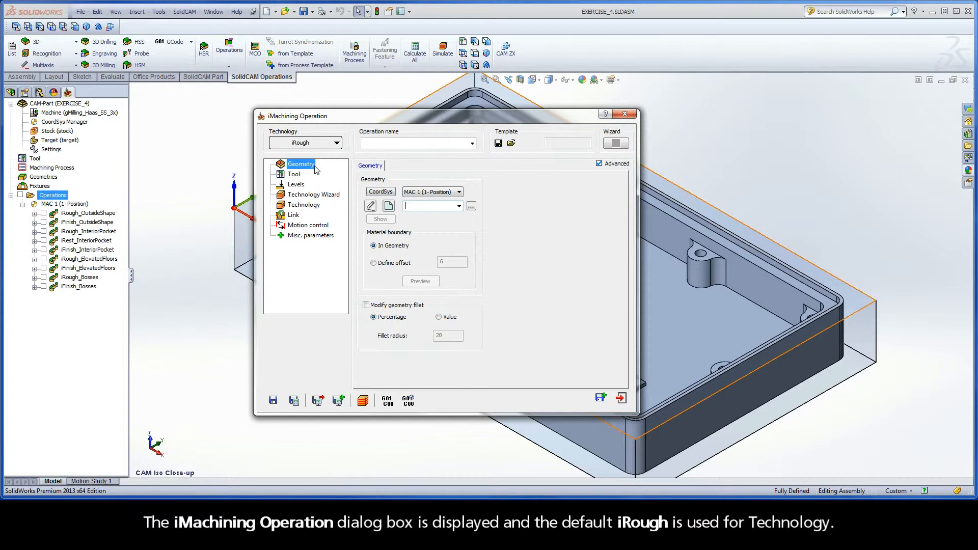
{"action": "mouse_move", "coordinate": [339, 184]}
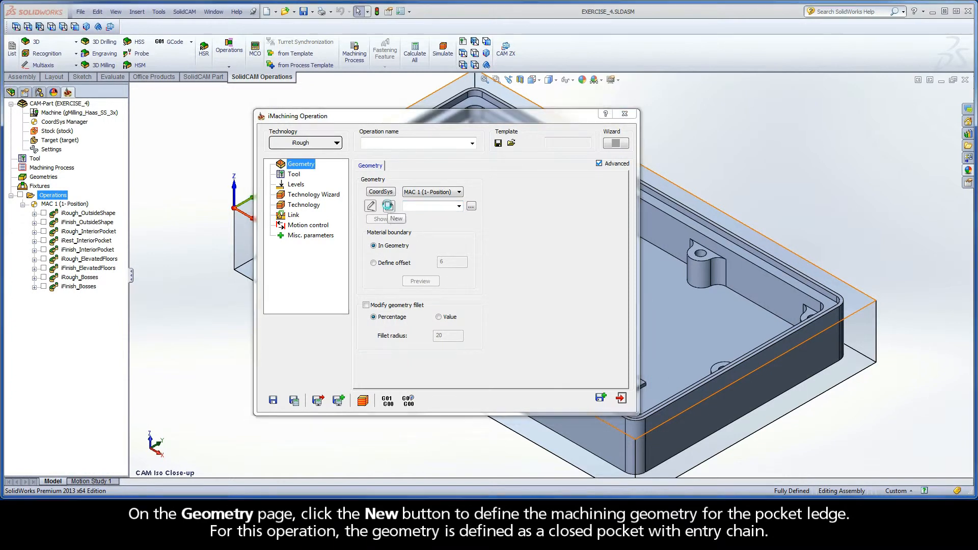
Step: Define new geometry with a closed Auto-constant Z chain along the pocket ledge's lower edge
{"action": "left_click", "coordinate": [396, 219]}
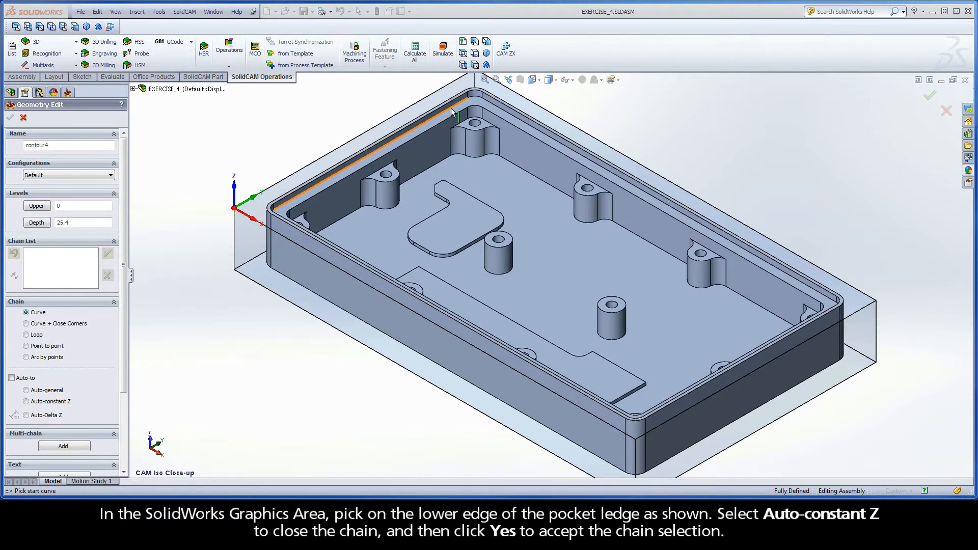
{"action": "left_click", "coordinate": [456, 112]}
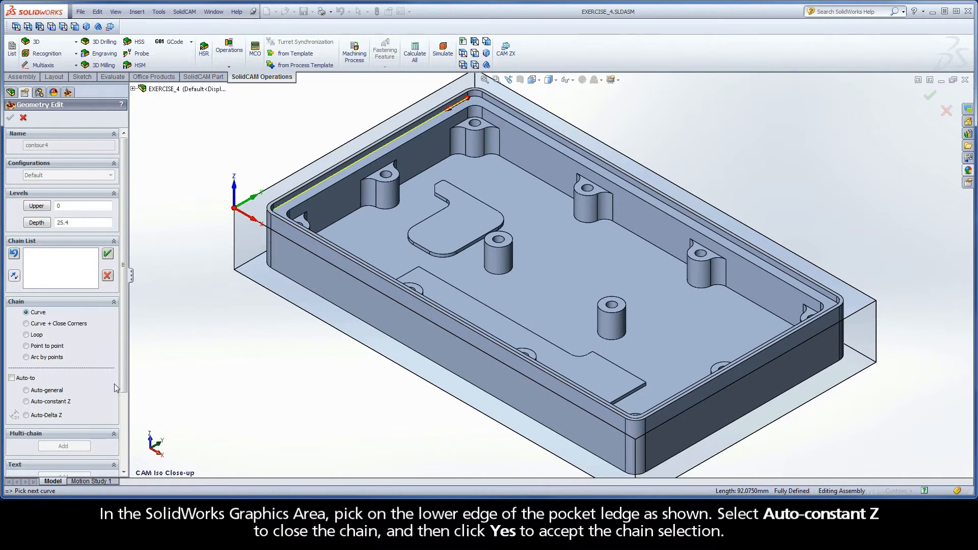
{"action": "left_click", "coordinate": [26, 401]}
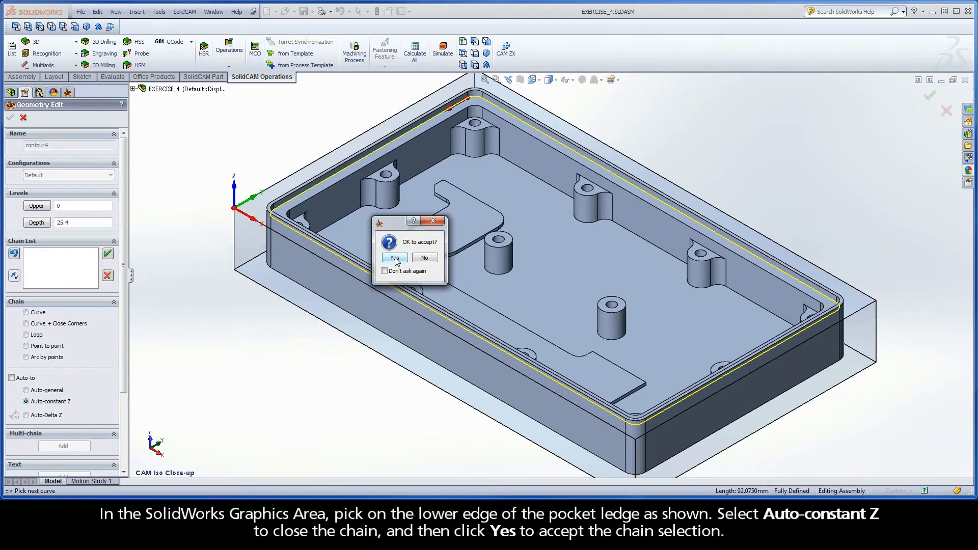
{"action": "left_click", "coordinate": [394, 257]}
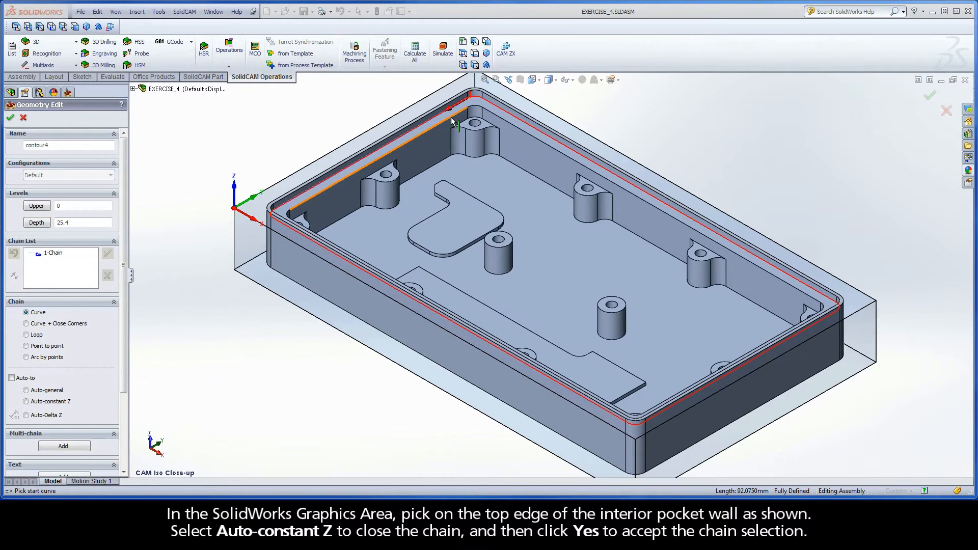
Step: Add a second closed Auto-constant Z chain along the interior pocket wall's top edge
{"action": "left_click", "coordinate": [454, 119]}
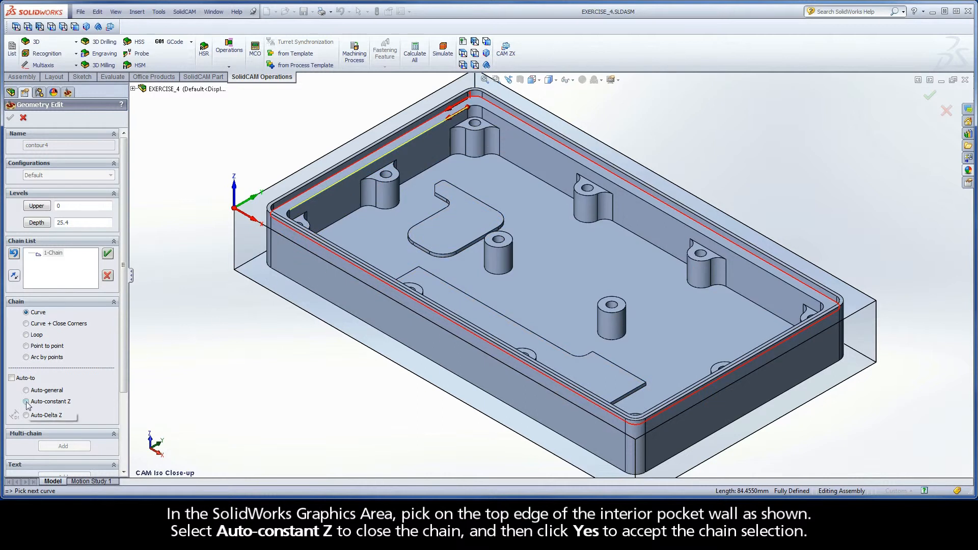
{"action": "left_click", "coordinate": [26, 401]}
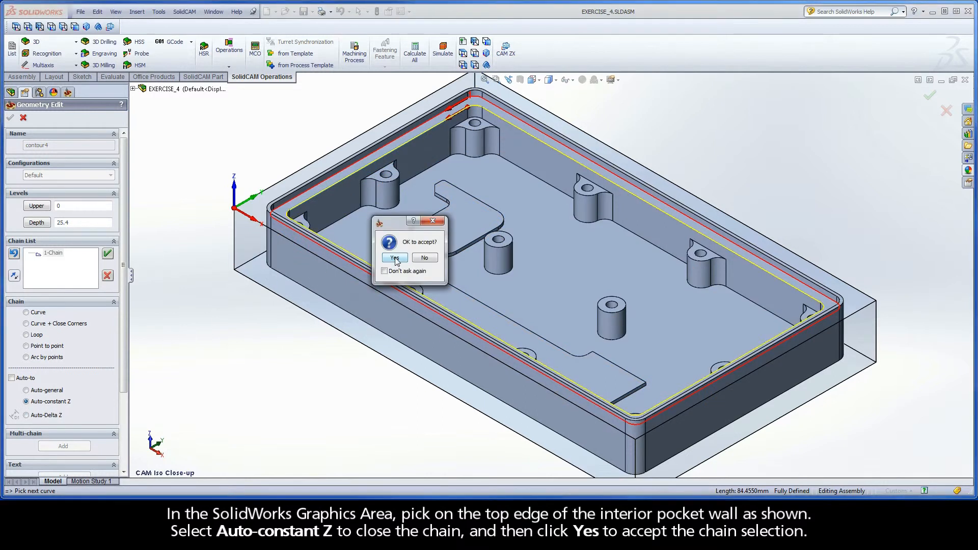
{"action": "left_click", "coordinate": [393, 258]}
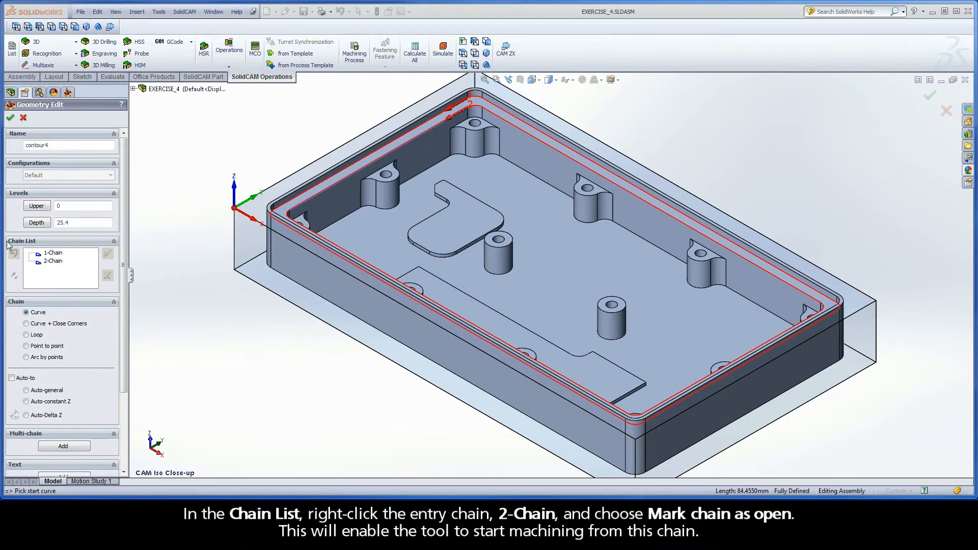
Step: Mark 2-Chain as open and confirm the geometry as contour4
{"action": "right_click", "coordinate": [52, 261]}
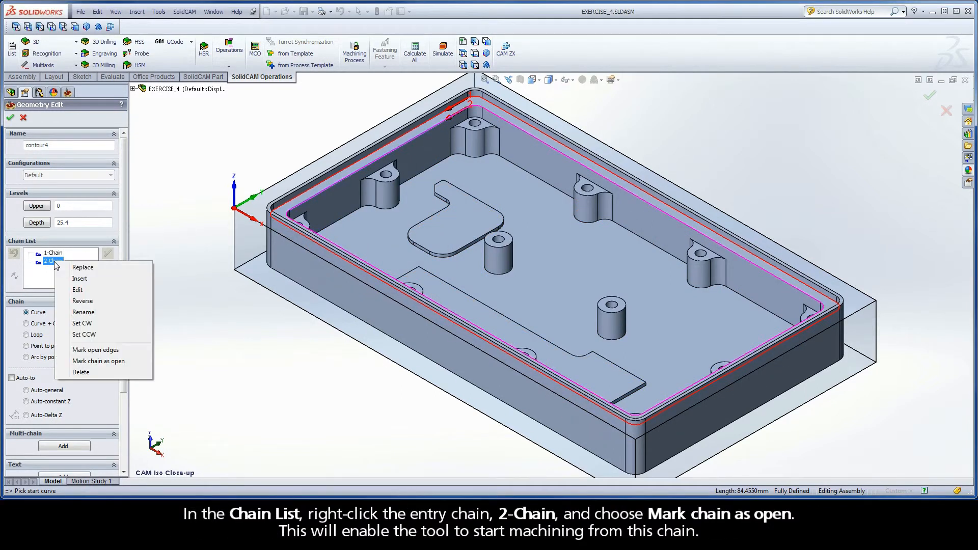
{"action": "mouse_move", "coordinate": [95, 350]}
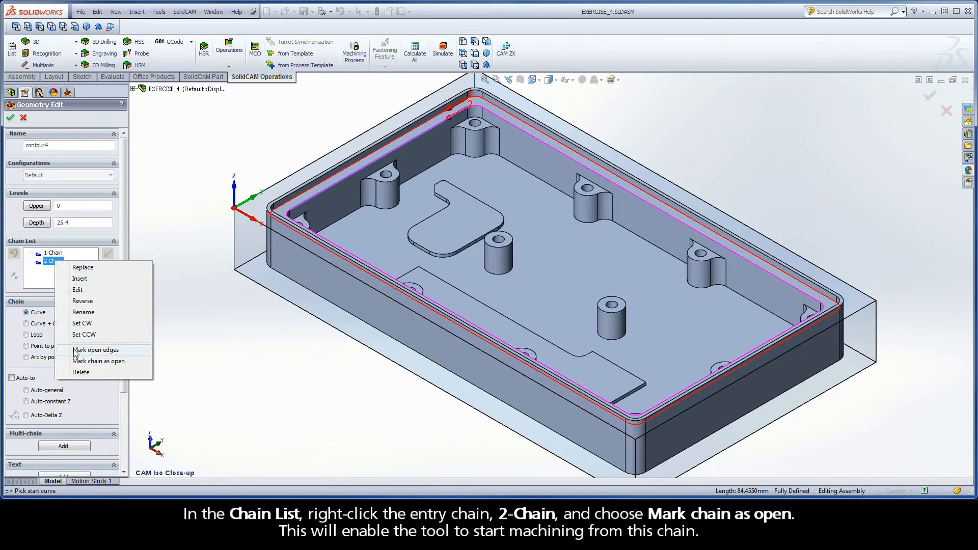
{"action": "left_click", "coordinate": [98, 361]}
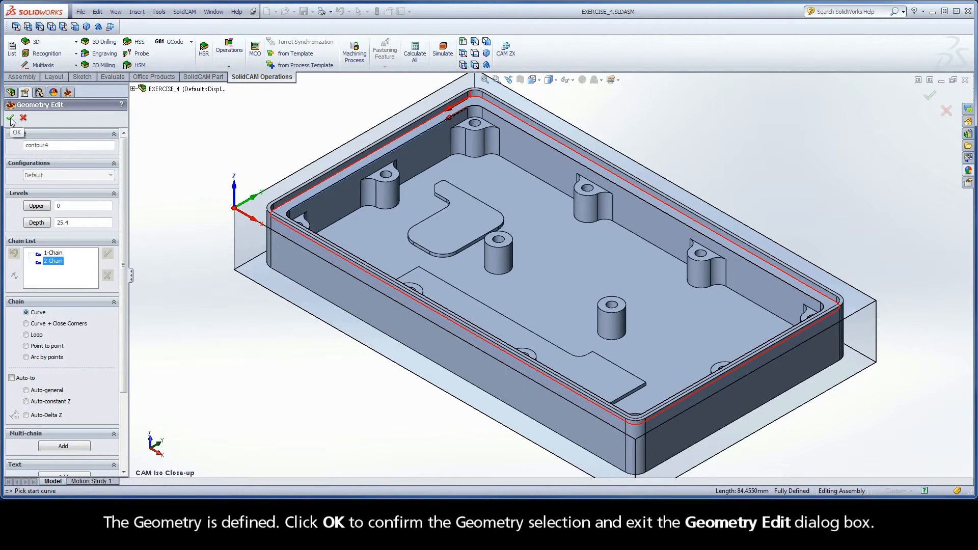
{"action": "left_click", "coordinate": [10, 119]}
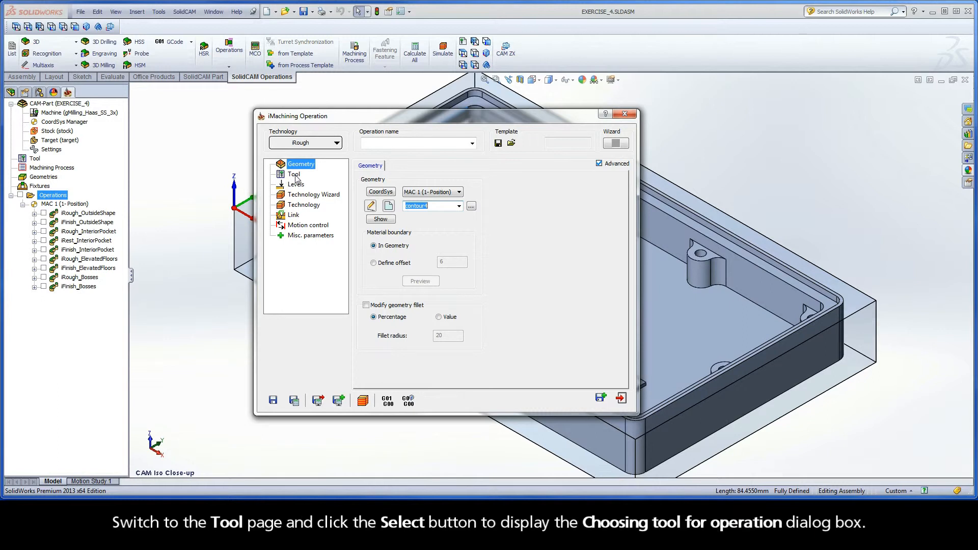
Step: Assign tool number 2, the 6 mm end mill, from the Part Tool Table
{"action": "left_click", "coordinate": [294, 174]}
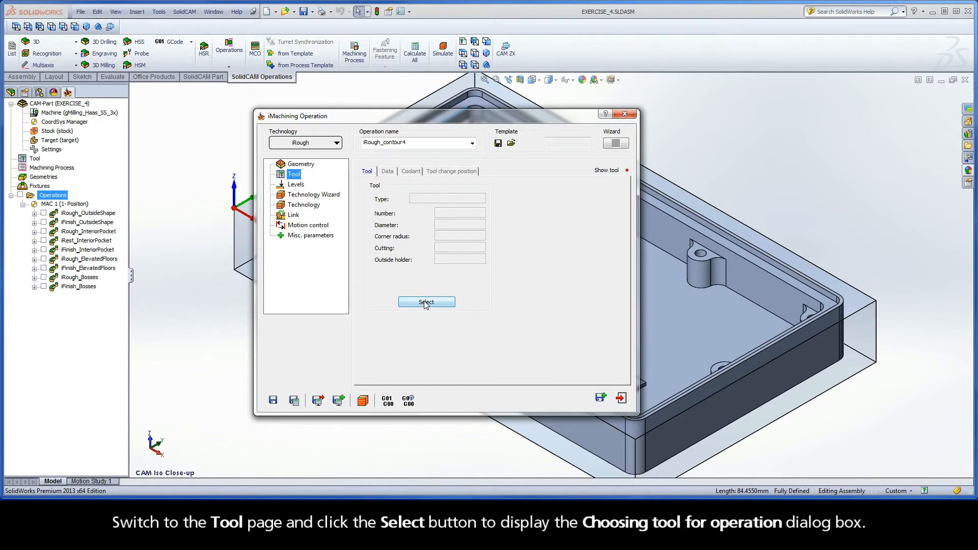
{"action": "left_click", "coordinate": [426, 302]}
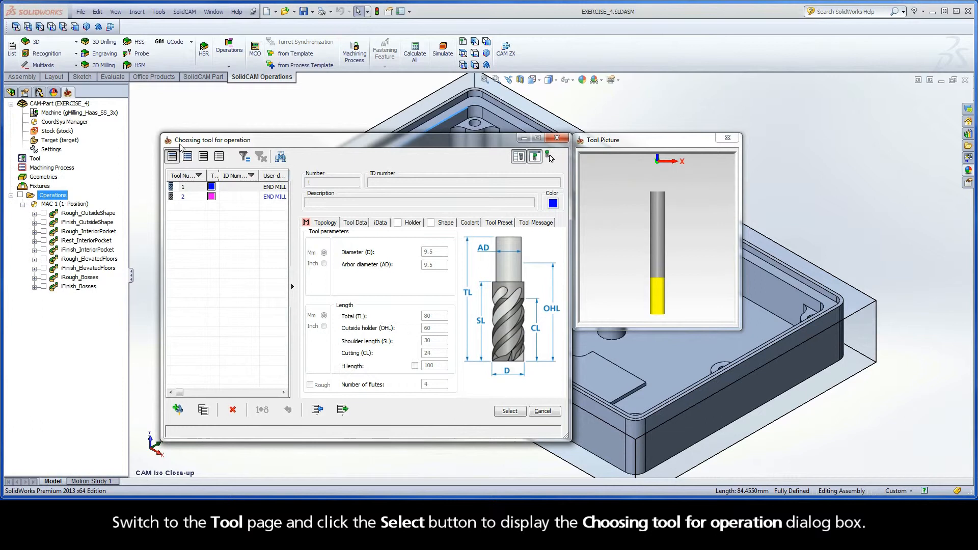
{"action": "mouse_move", "coordinate": [246, 146]}
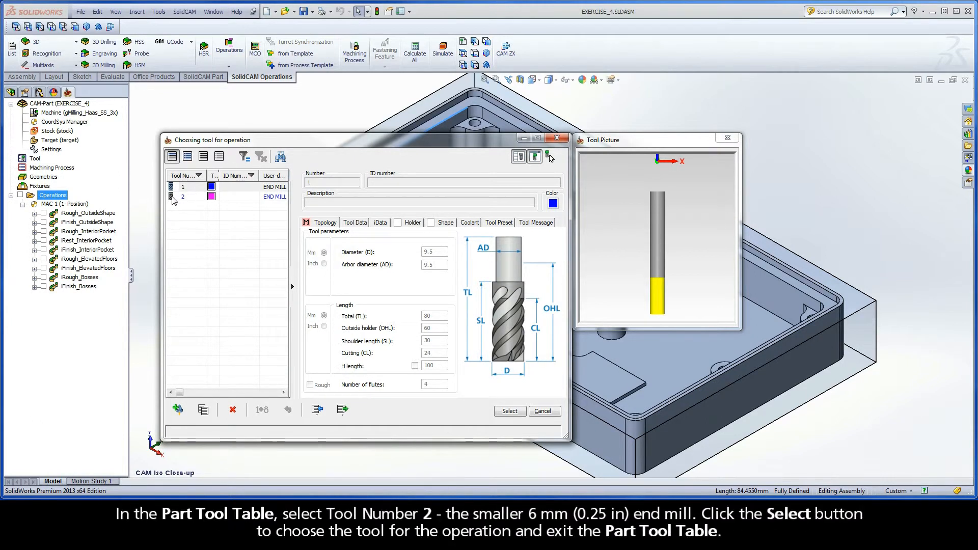
{"action": "left_click", "coordinate": [183, 195]}
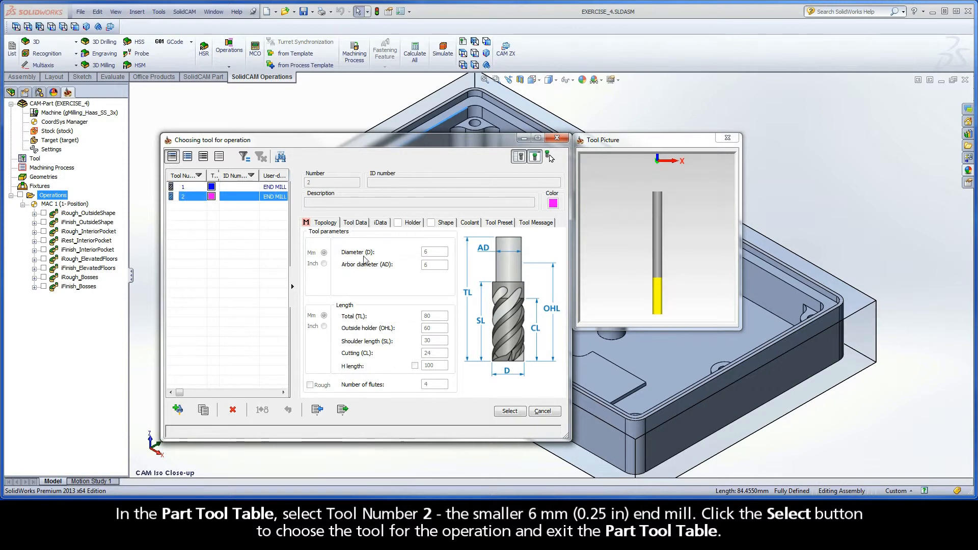
{"action": "mouse_move", "coordinate": [487, 347]}
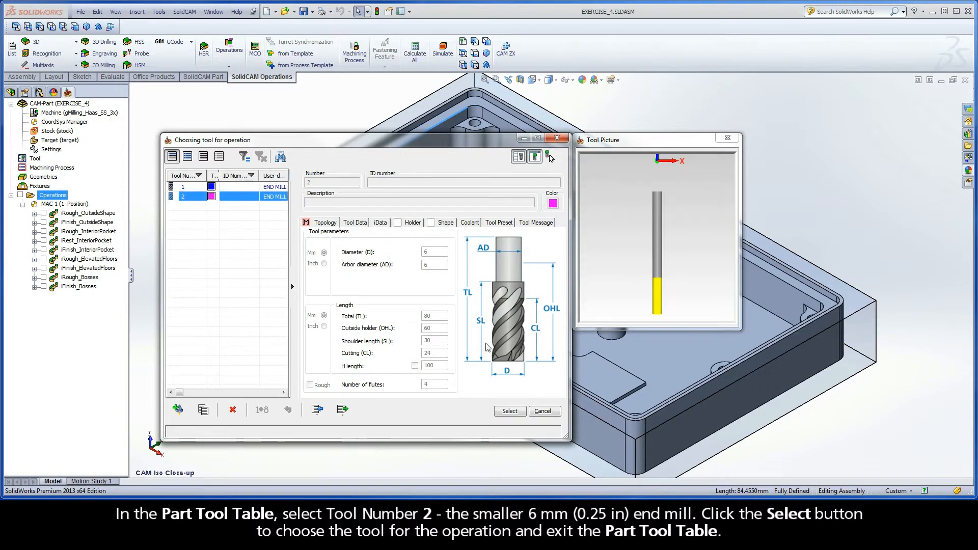
{"action": "left_click", "coordinate": [509, 411]}
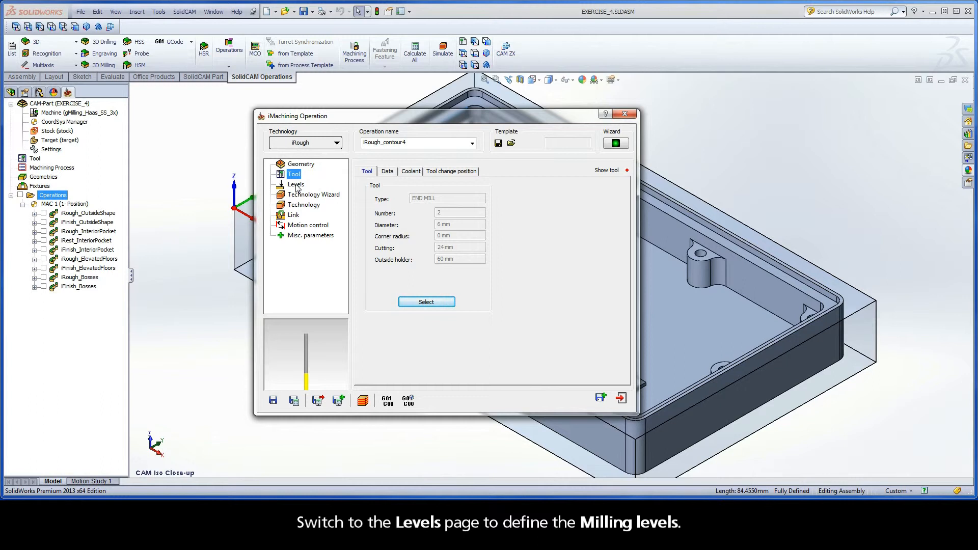
Step: Set the upper milling level to 0 by picking the model's top edge
{"action": "left_click", "coordinate": [296, 184]}
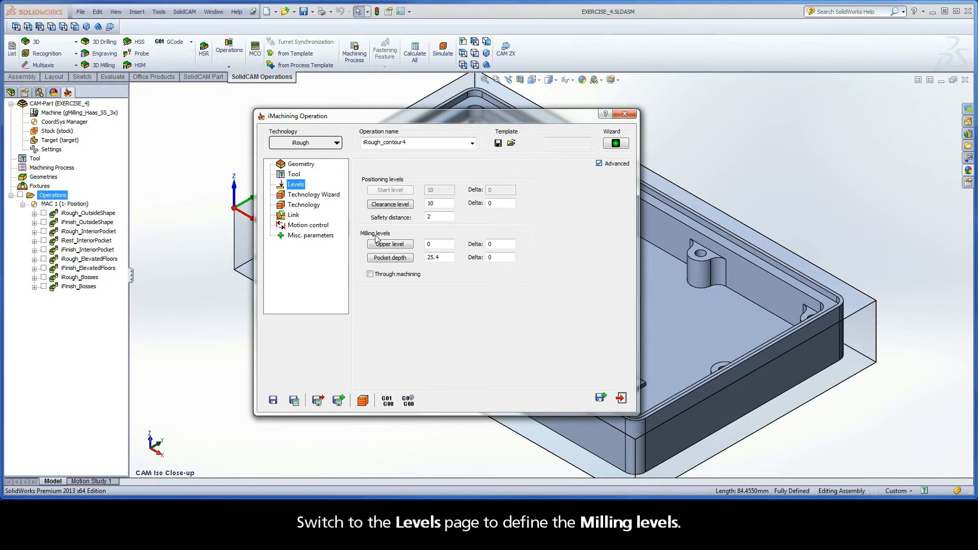
{"action": "left_click", "coordinate": [390, 244]}
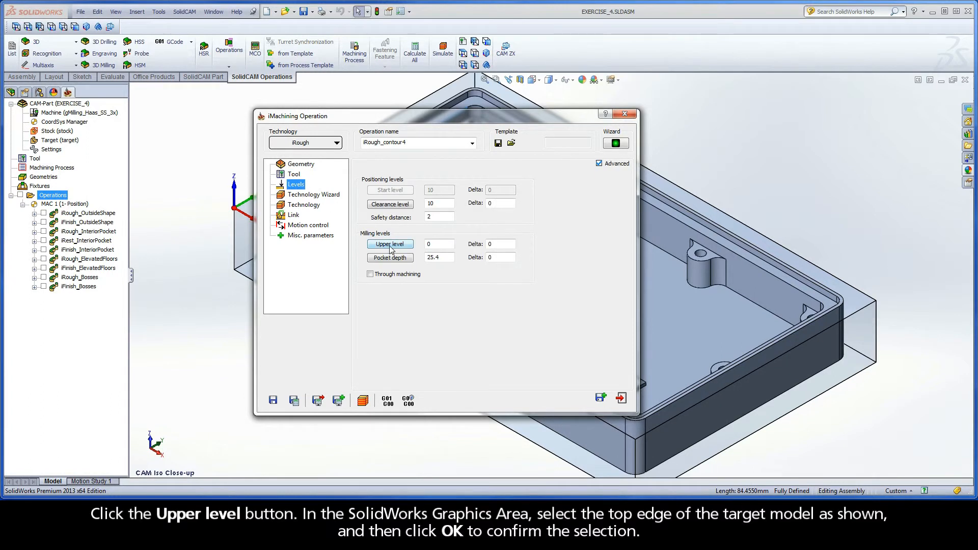
{"action": "left_click", "coordinate": [389, 244]}
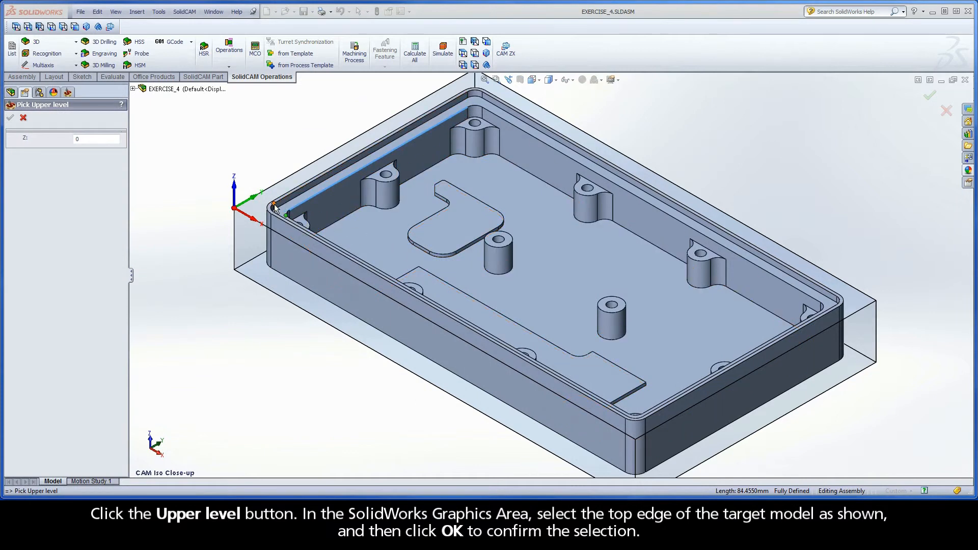
{"action": "left_click", "coordinate": [274, 206]}
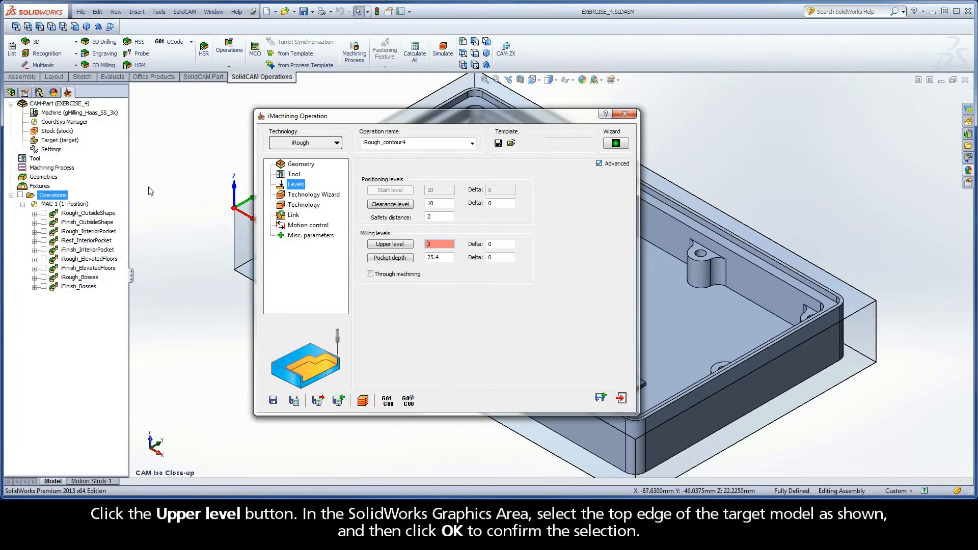
{"action": "left_click", "coordinate": [389, 244]}
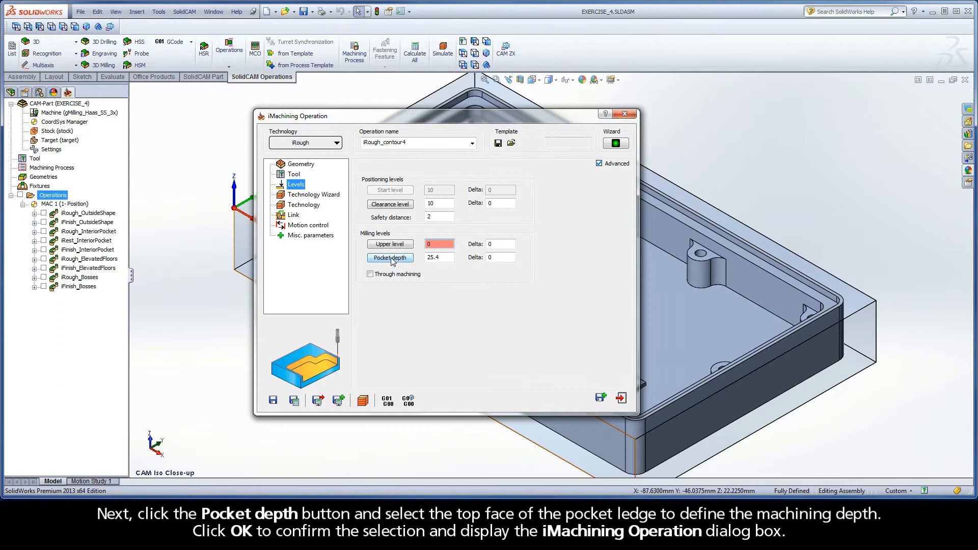
Step: Set the pocket depth to 2.54 by picking the pocket ledge's top face
{"action": "left_click", "coordinate": [389, 258]}
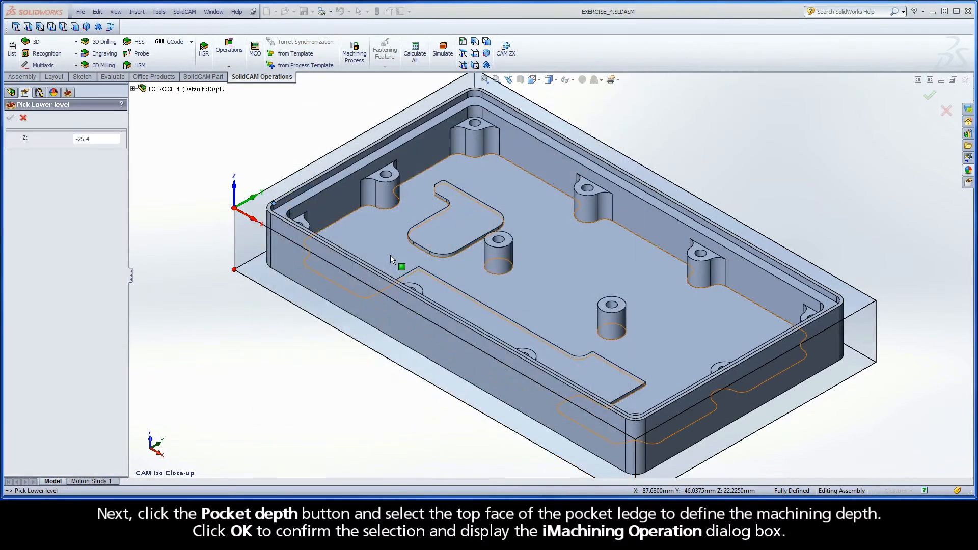
{"action": "left_click", "coordinate": [372, 159]}
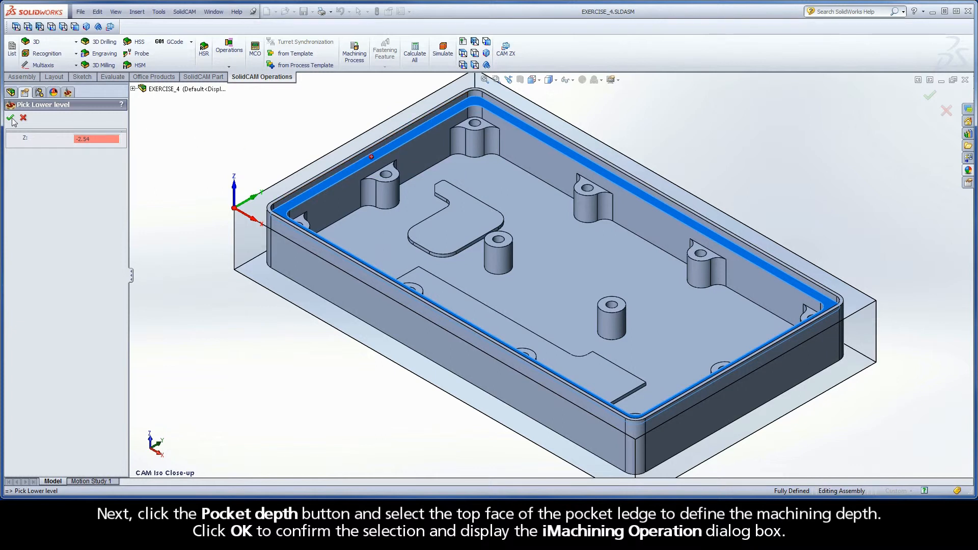
{"action": "left_click", "coordinate": [11, 119]}
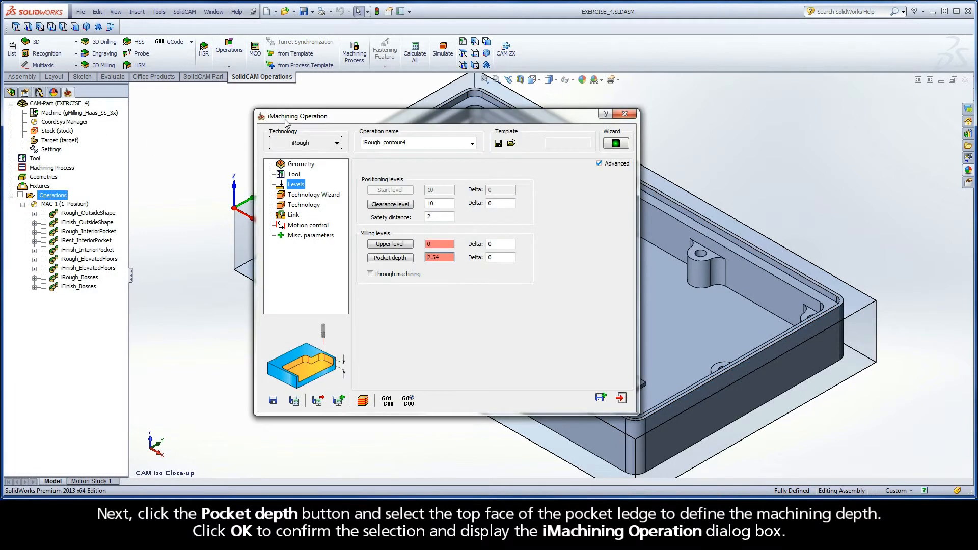
{"action": "mouse_move", "coordinate": [334, 123]}
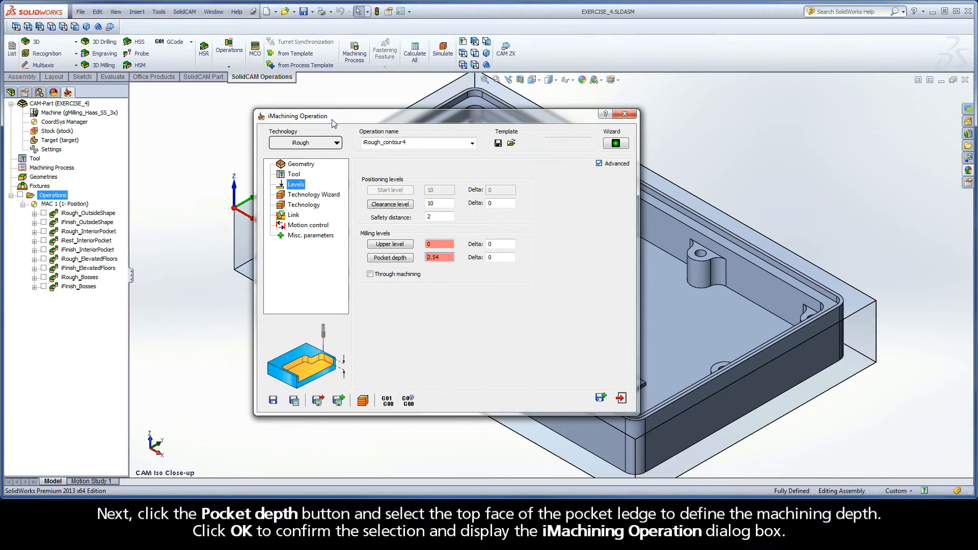
{"action": "left_click", "coordinate": [314, 194]}
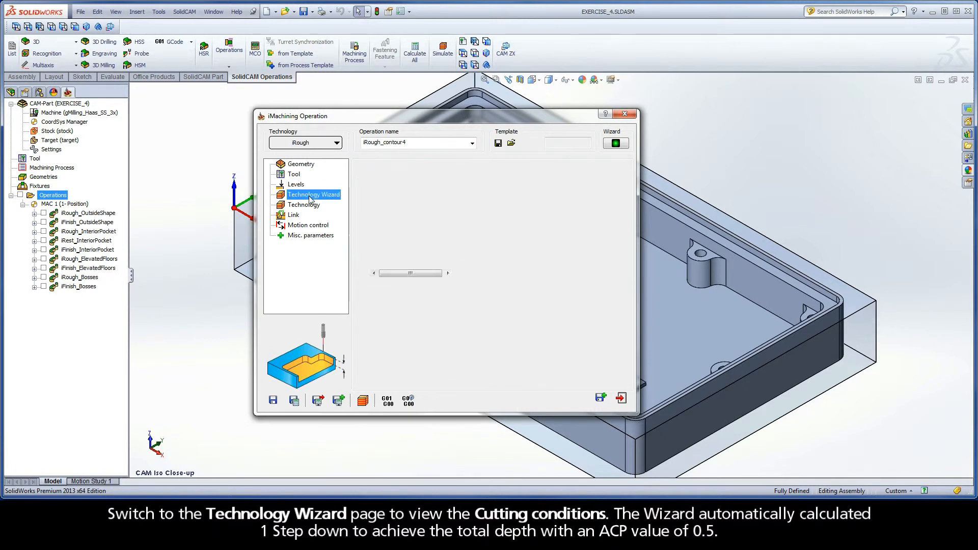
Step: Lower the machining level to 1, giving 5470 rpm spindle speed and 864 mm/min feed
{"action": "left_click", "coordinate": [314, 194]}
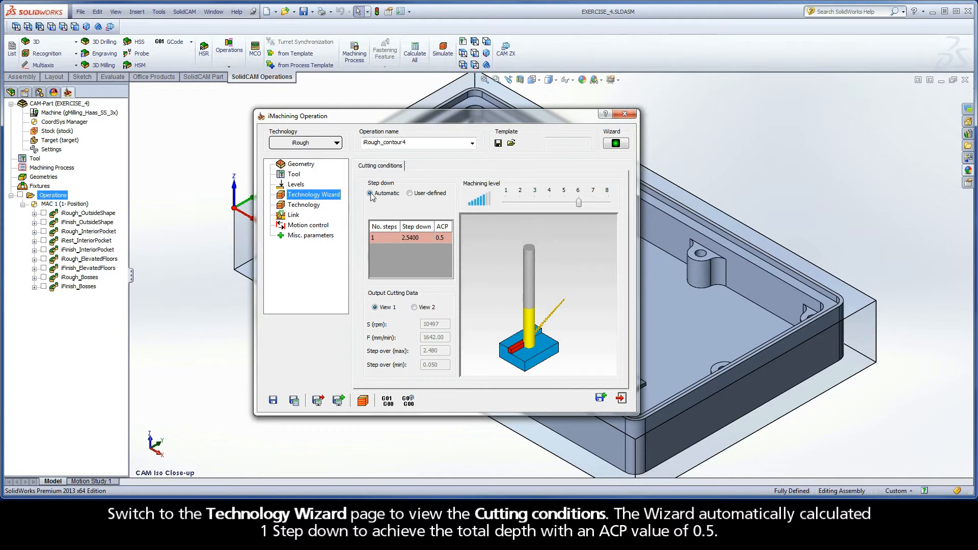
{"action": "left_click", "coordinate": [384, 238]}
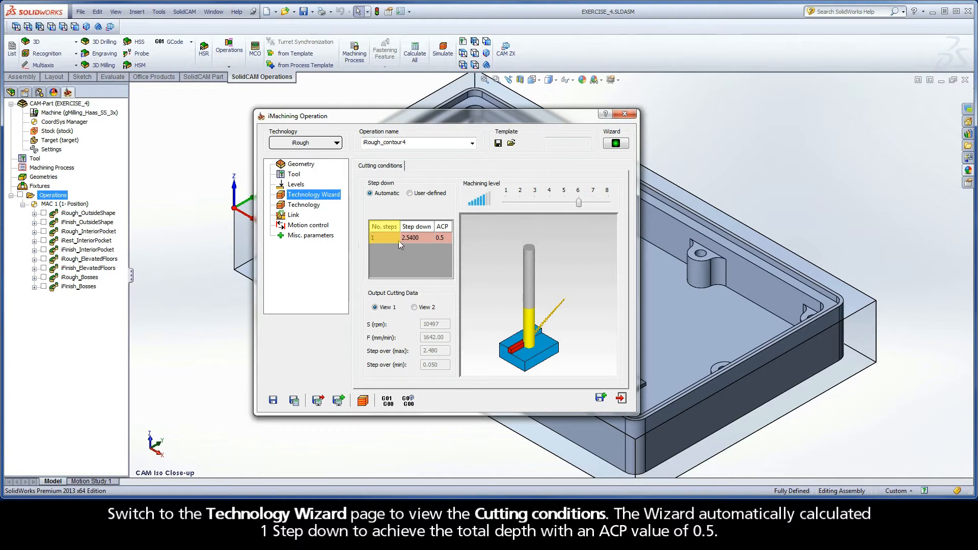
{"action": "left_click", "coordinate": [410, 239]}
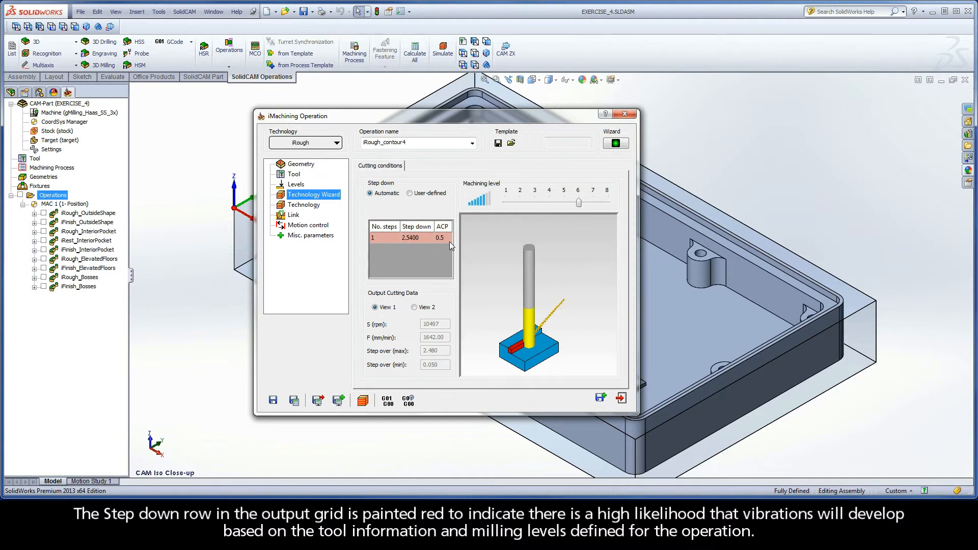
{"action": "mouse_move", "coordinate": [449, 242]}
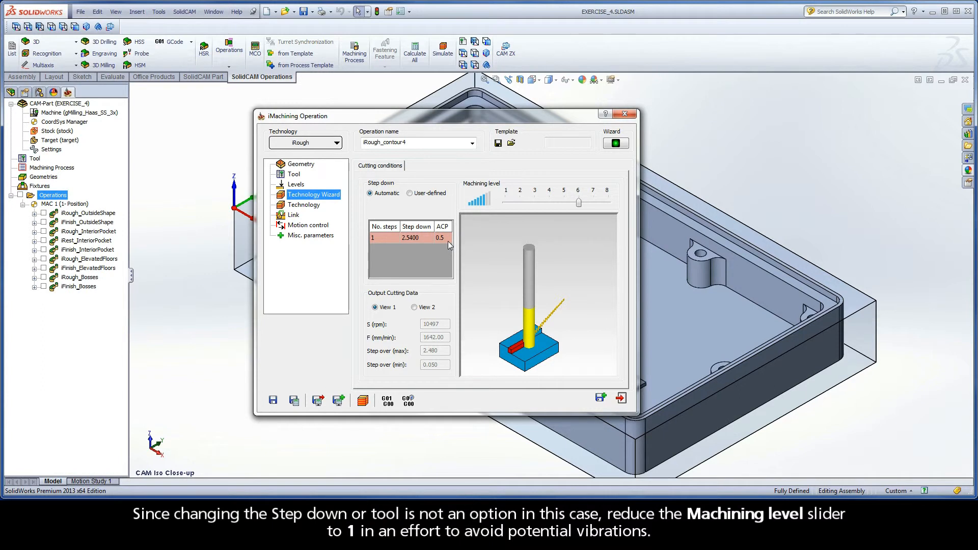
{"action": "mouse_move", "coordinate": [578, 205]}
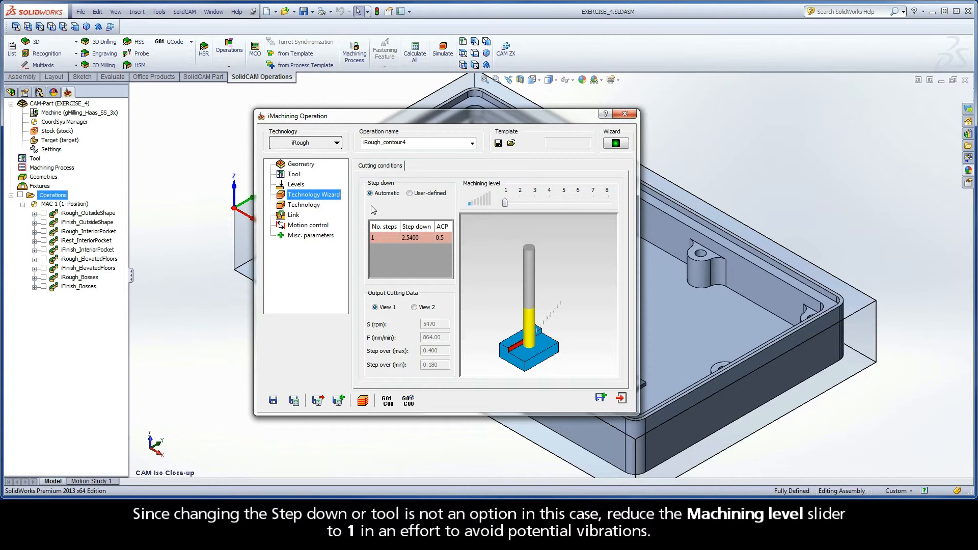
{"action": "left_click", "coordinate": [303, 205]}
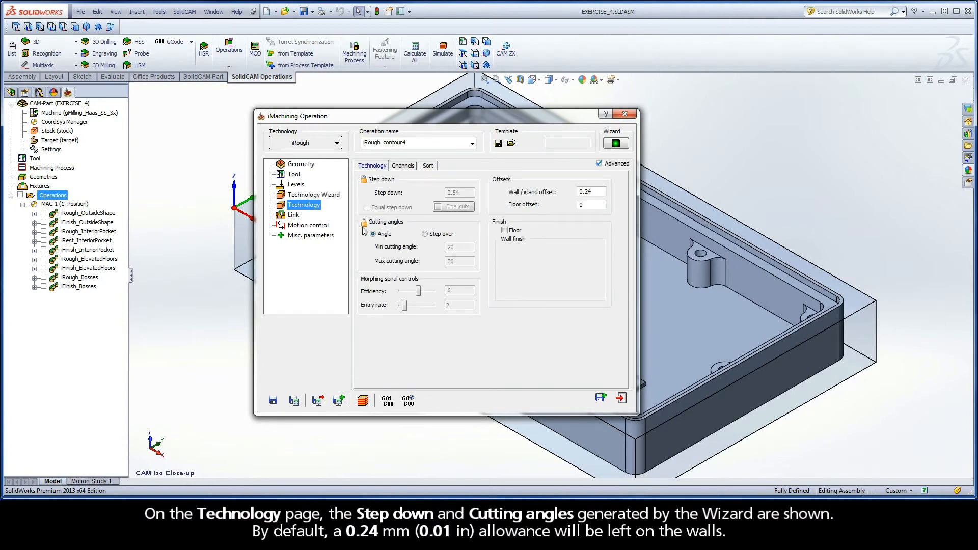
{"action": "mouse_move", "coordinate": [407, 230]}
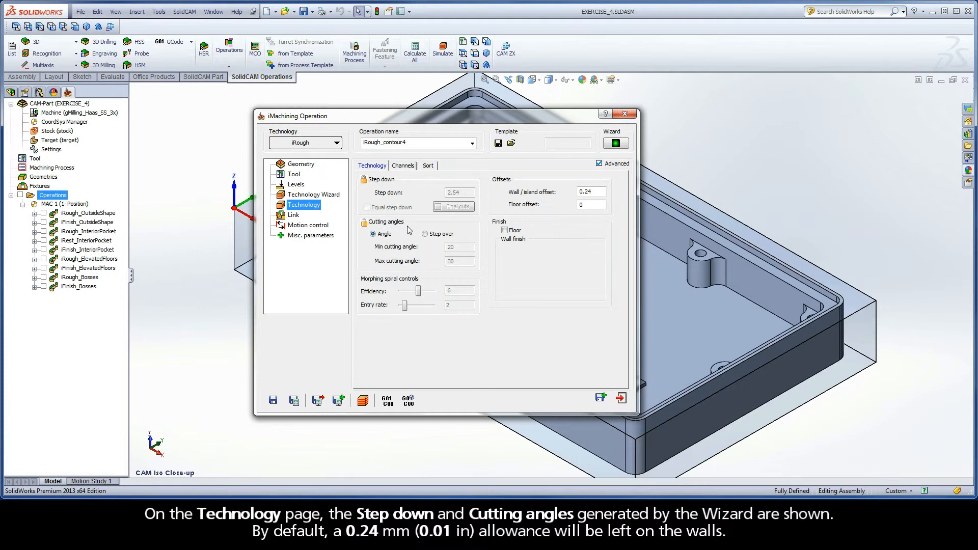
Step: Rename the operation iRough_PocketLedge and save and calculate it
{"action": "left_click", "coordinate": [589, 192]}
{"action": "type", "text": "PocketLedge"}
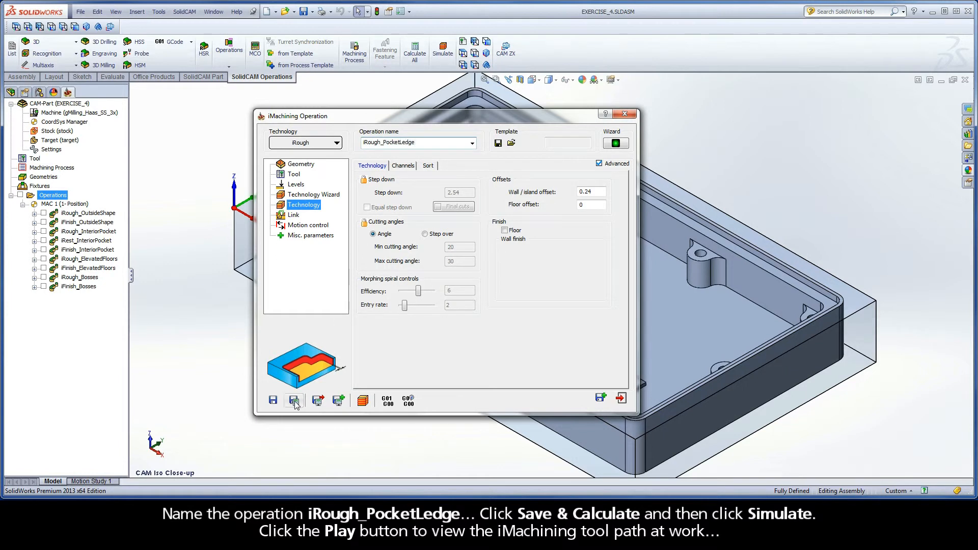
{"action": "left_click", "coordinate": [293, 400]}
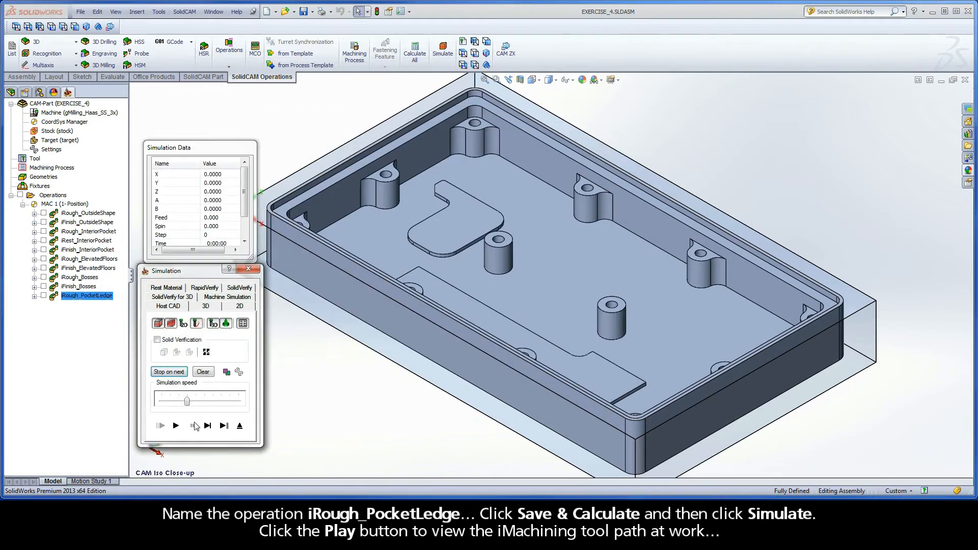
Step: Play the iRough_PocketLedge tool path simulation and exit back to the operation
{"action": "left_click", "coordinate": [175, 426]}
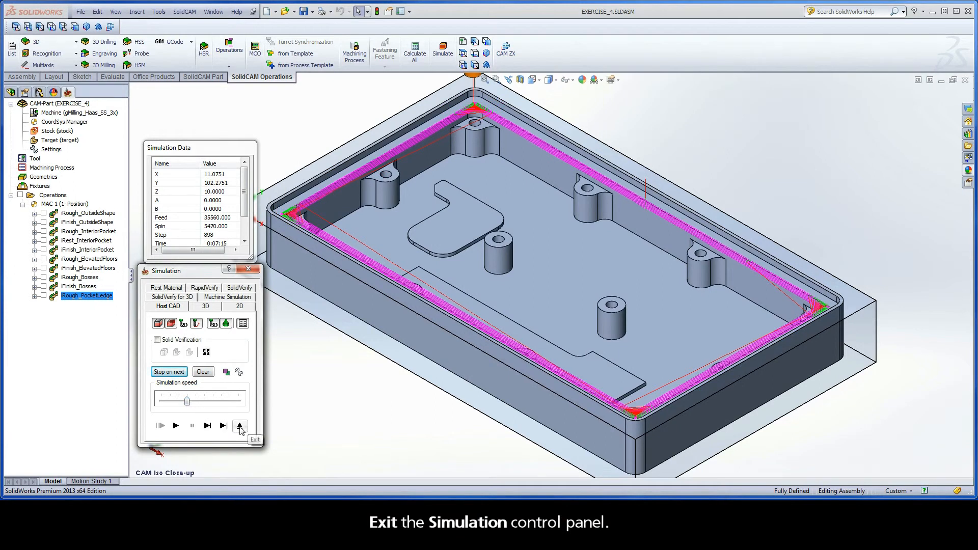
{"action": "left_click", "coordinate": [240, 427]}
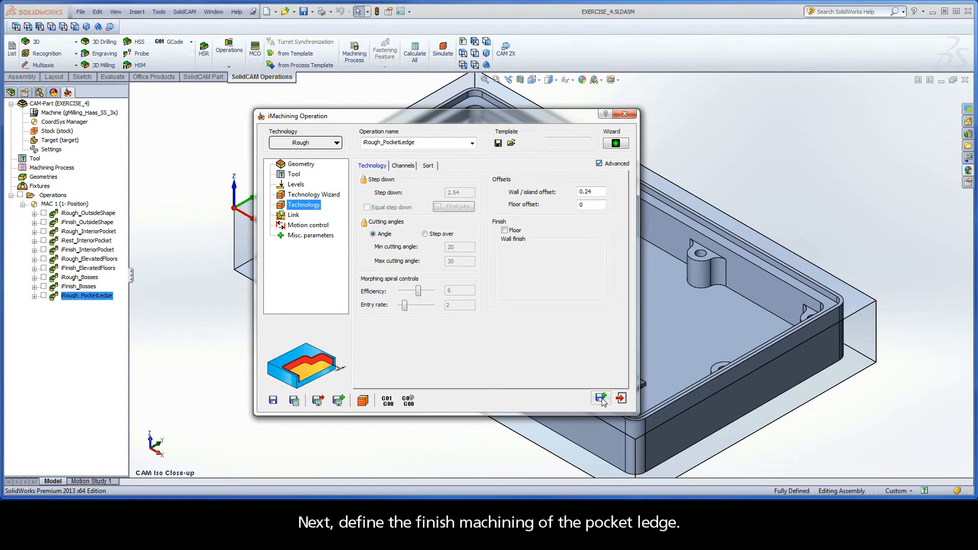
{"action": "mouse_move", "coordinate": [600, 398]}
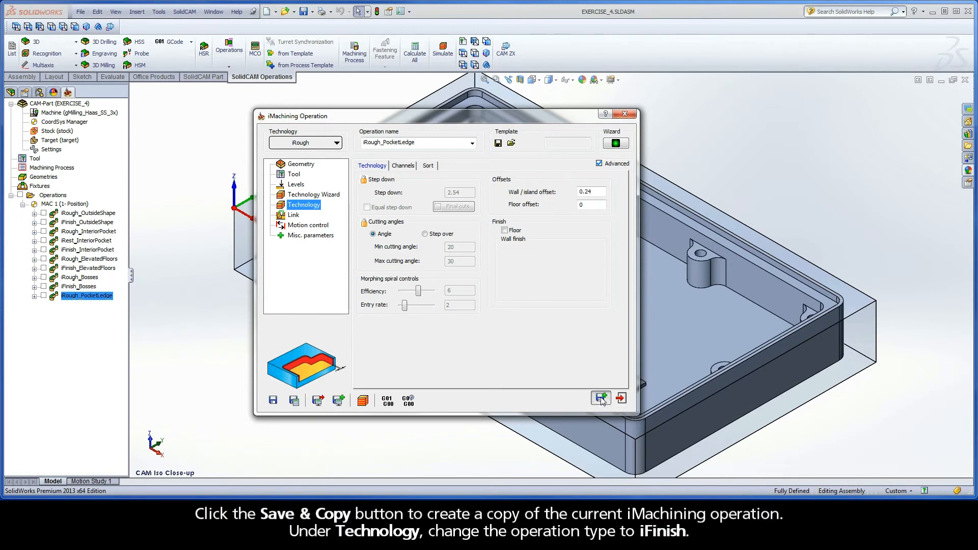
Step: Save & Copy the rough operation as an iFinish copy and review its Levels, Technology Wizard and Technology settings
{"action": "left_click", "coordinate": [600, 398]}
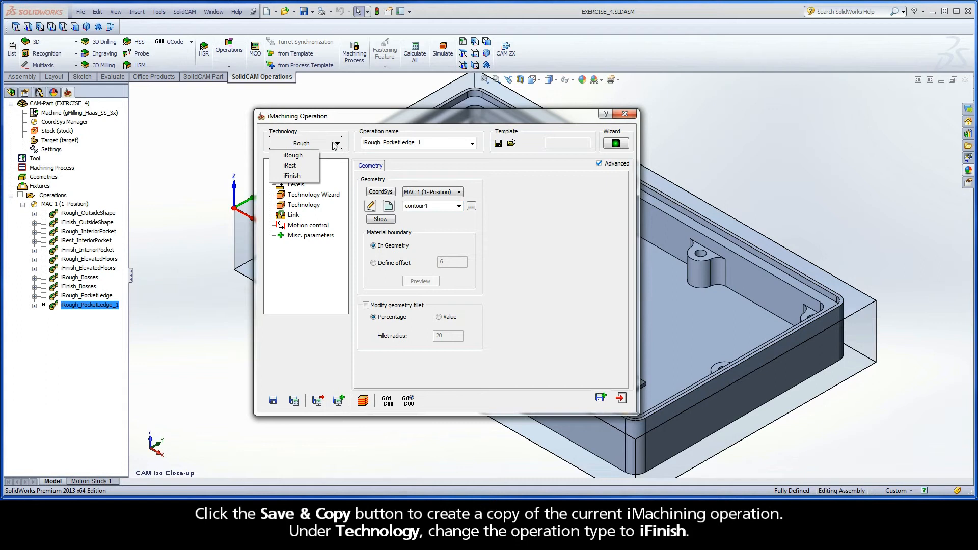
{"action": "left_click", "coordinate": [291, 175]}
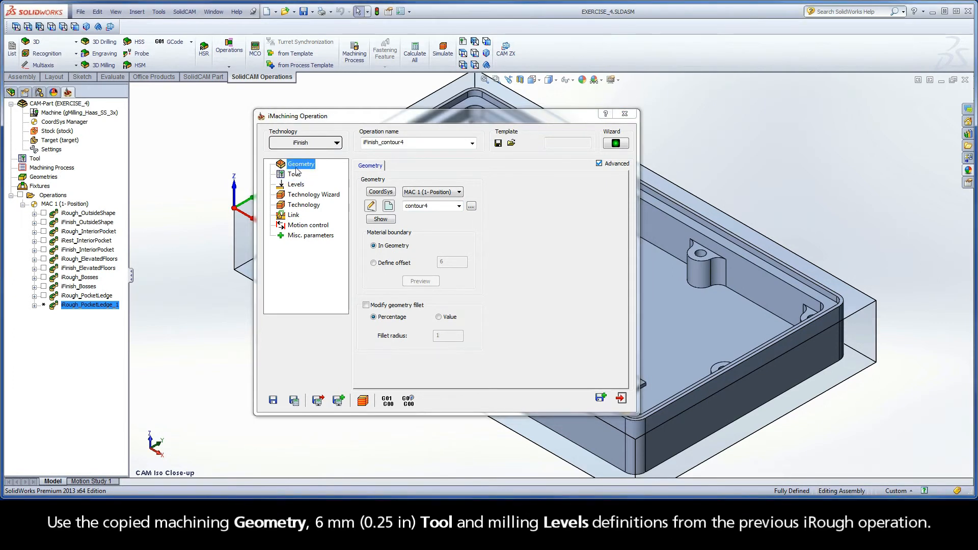
{"action": "mouse_move", "coordinate": [299, 177]}
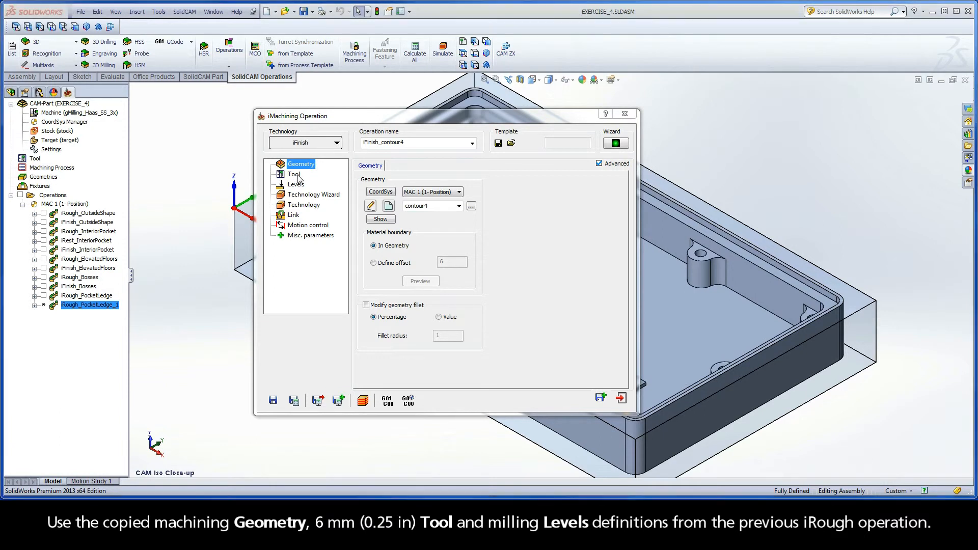
{"action": "left_click", "coordinate": [296, 184]}
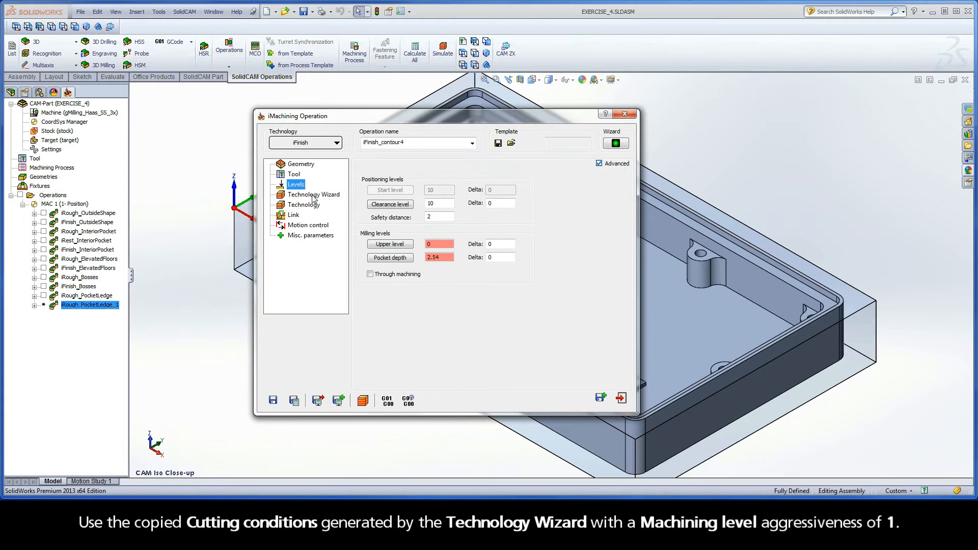
{"action": "left_click", "coordinate": [315, 194]}
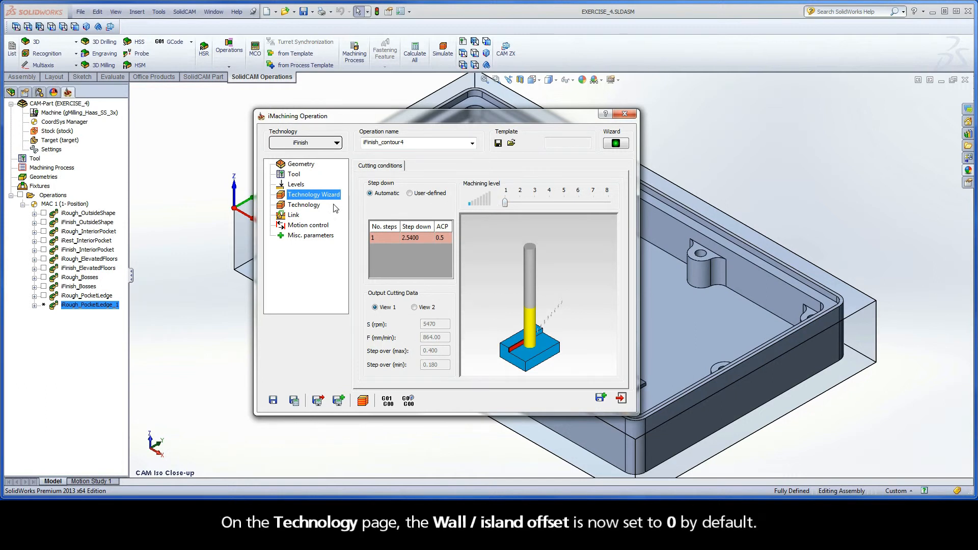
{"action": "left_click", "coordinate": [303, 205]}
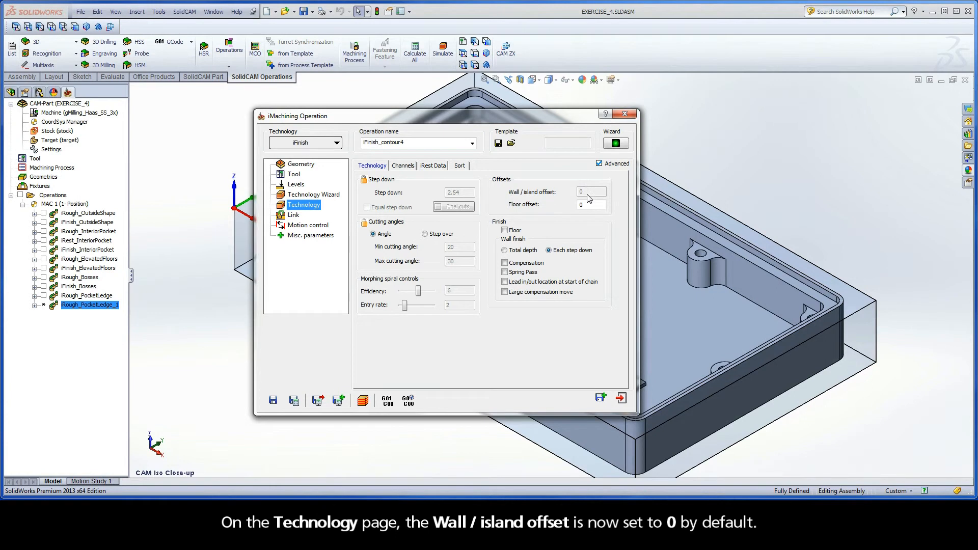
Step: Check iRest Data shows iRough_PocketLedge as parent, then rename the operation iFinish_PocketLedge
{"action": "left_click", "coordinate": [433, 165]}
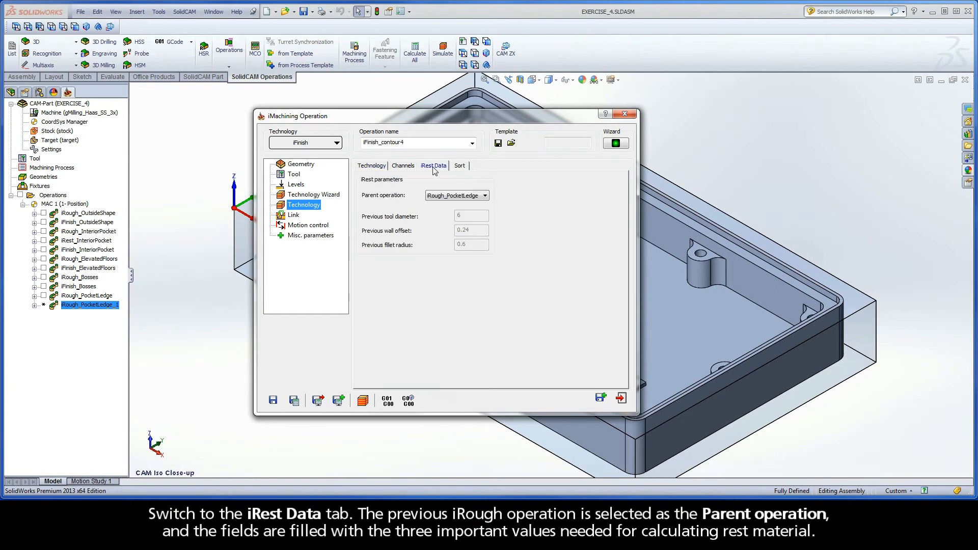
{"action": "mouse_move", "coordinate": [430, 181]}
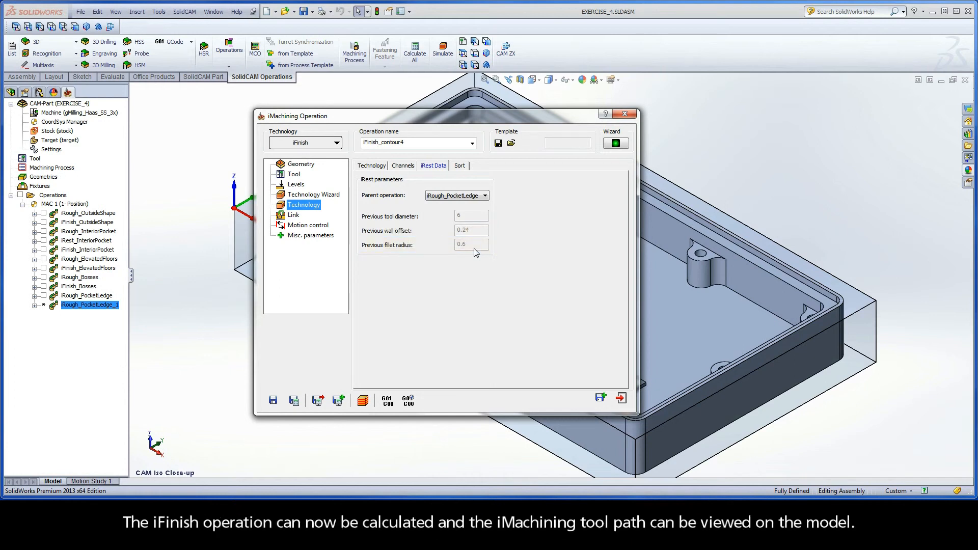
{"action": "left_click", "coordinate": [412, 142]}
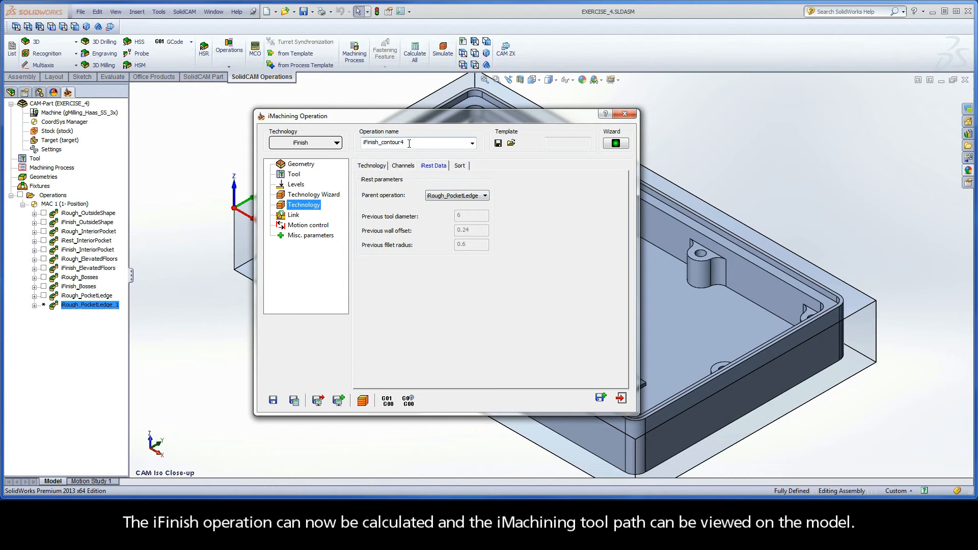
{"action": "triple_click", "coordinate": [417, 142]}
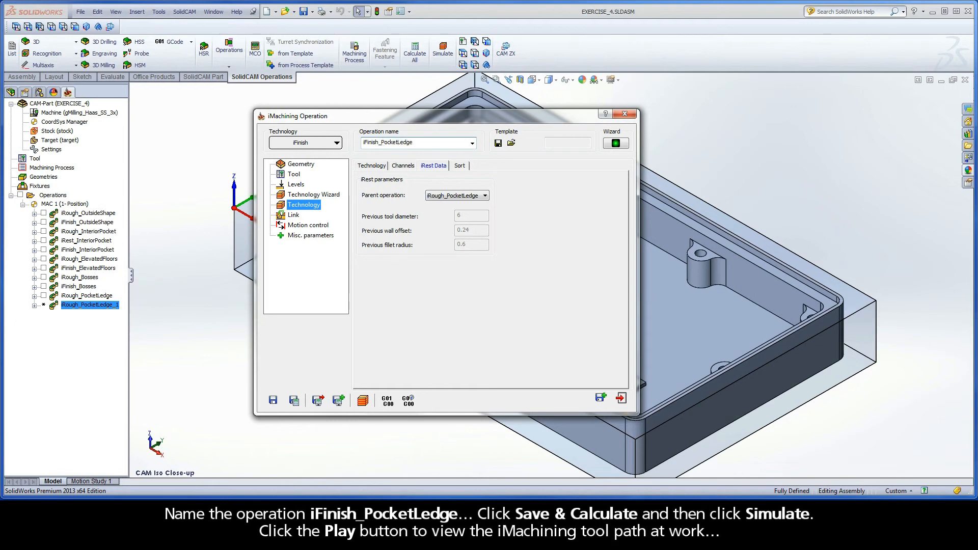
{"action": "mouse_move", "coordinate": [293, 400]}
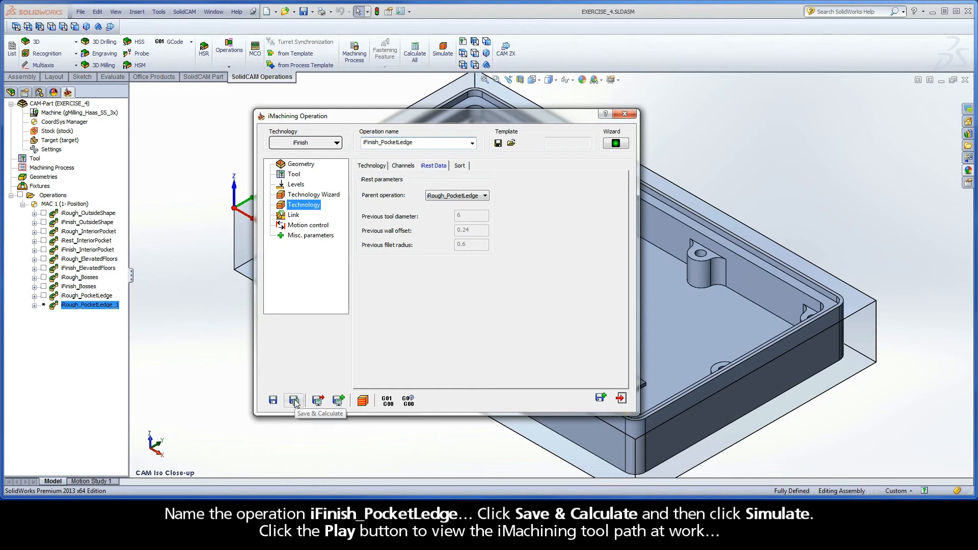
Step: Save & Calculate iFinish_PocketLedge and play its tool path simulation on the pocket ledge
{"action": "left_click", "coordinate": [294, 400]}
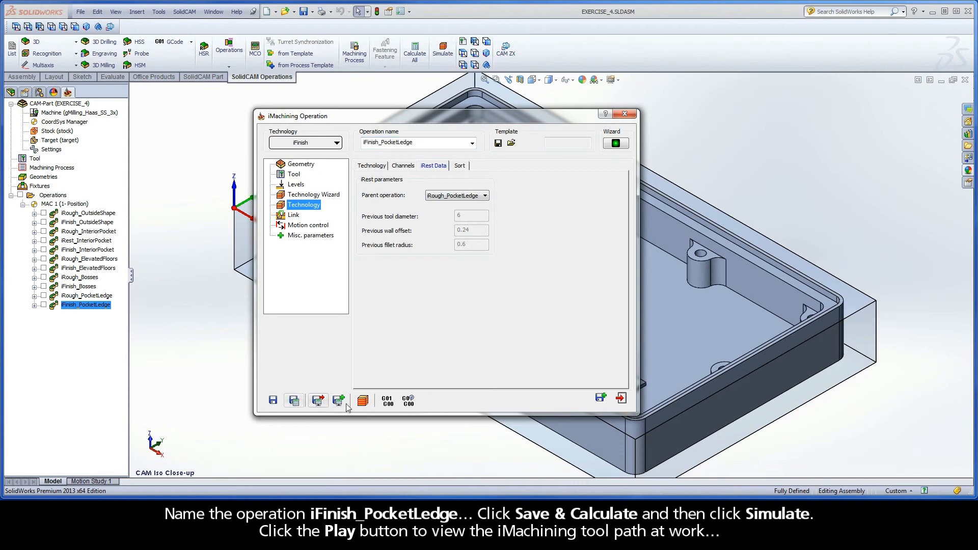
{"action": "left_click", "coordinate": [339, 400]}
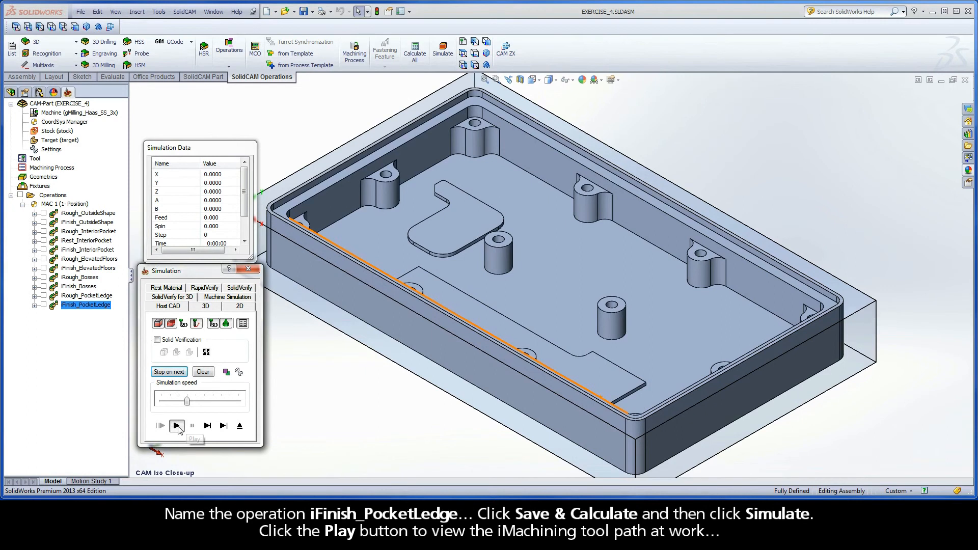
{"action": "left_click", "coordinate": [176, 426]}
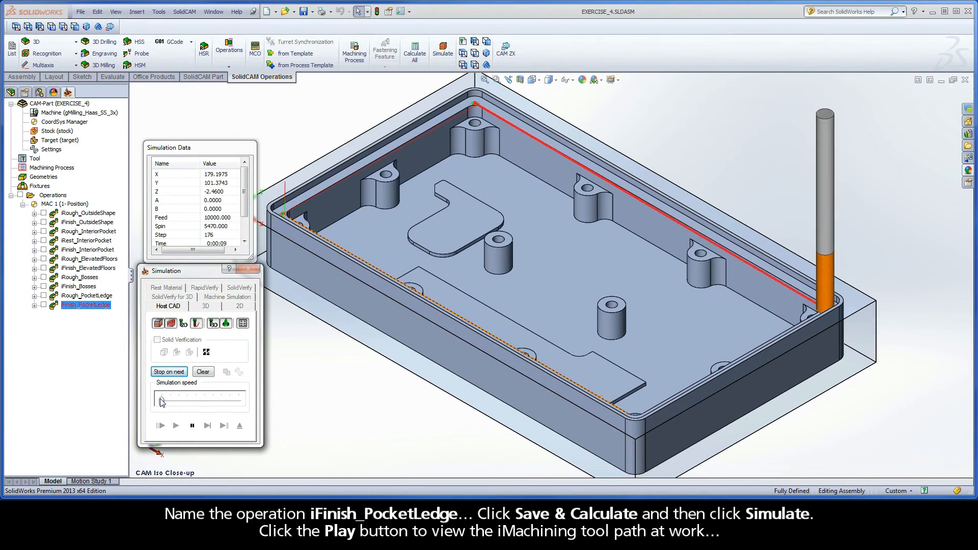
{"action": "left_click", "coordinate": [176, 425]}
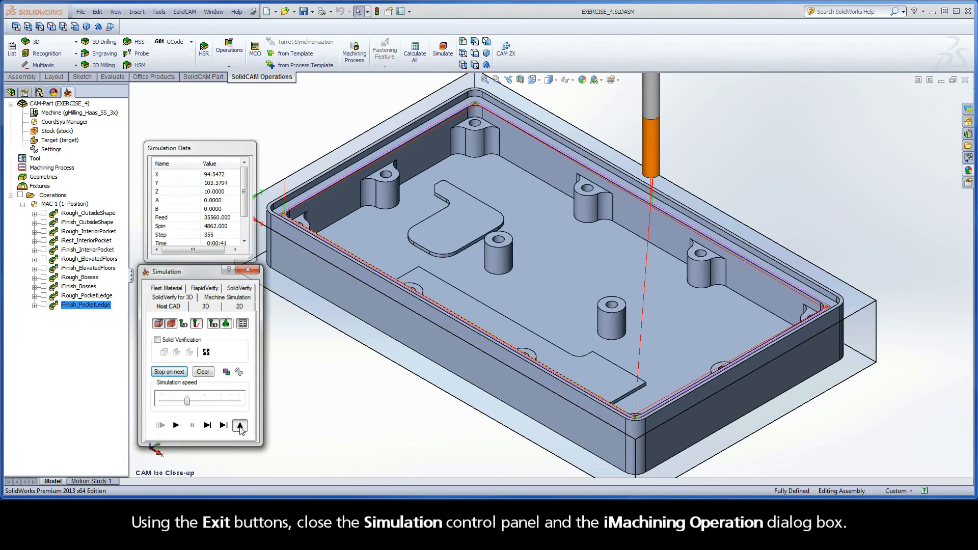
Step: Exit the simulation and close the iMachining Operation dialog
{"action": "left_click", "coordinate": [240, 426]}
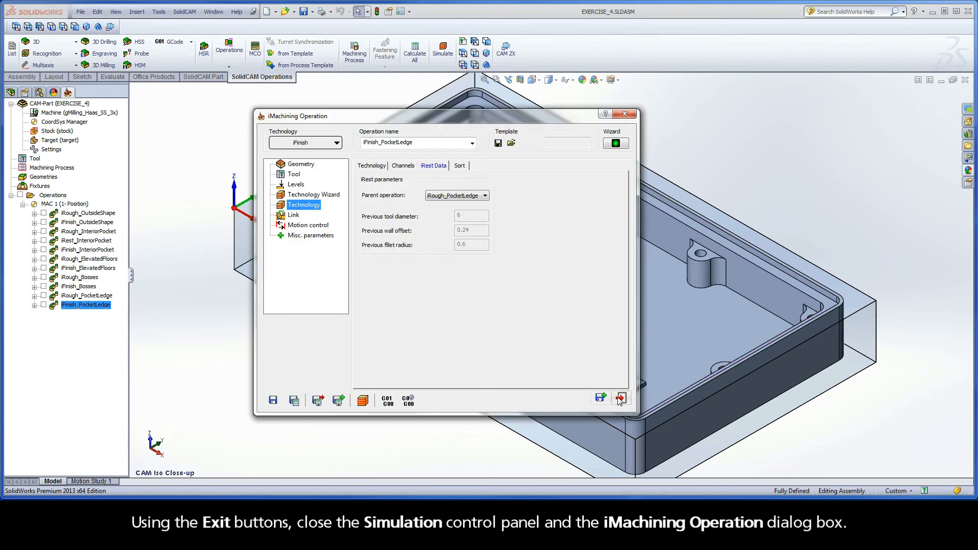
{"action": "left_click", "coordinate": [620, 398]}
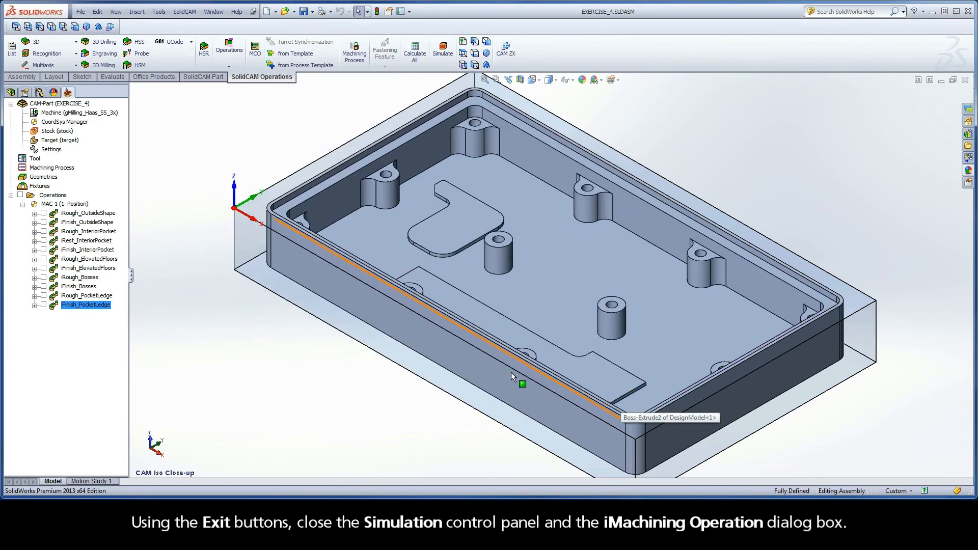